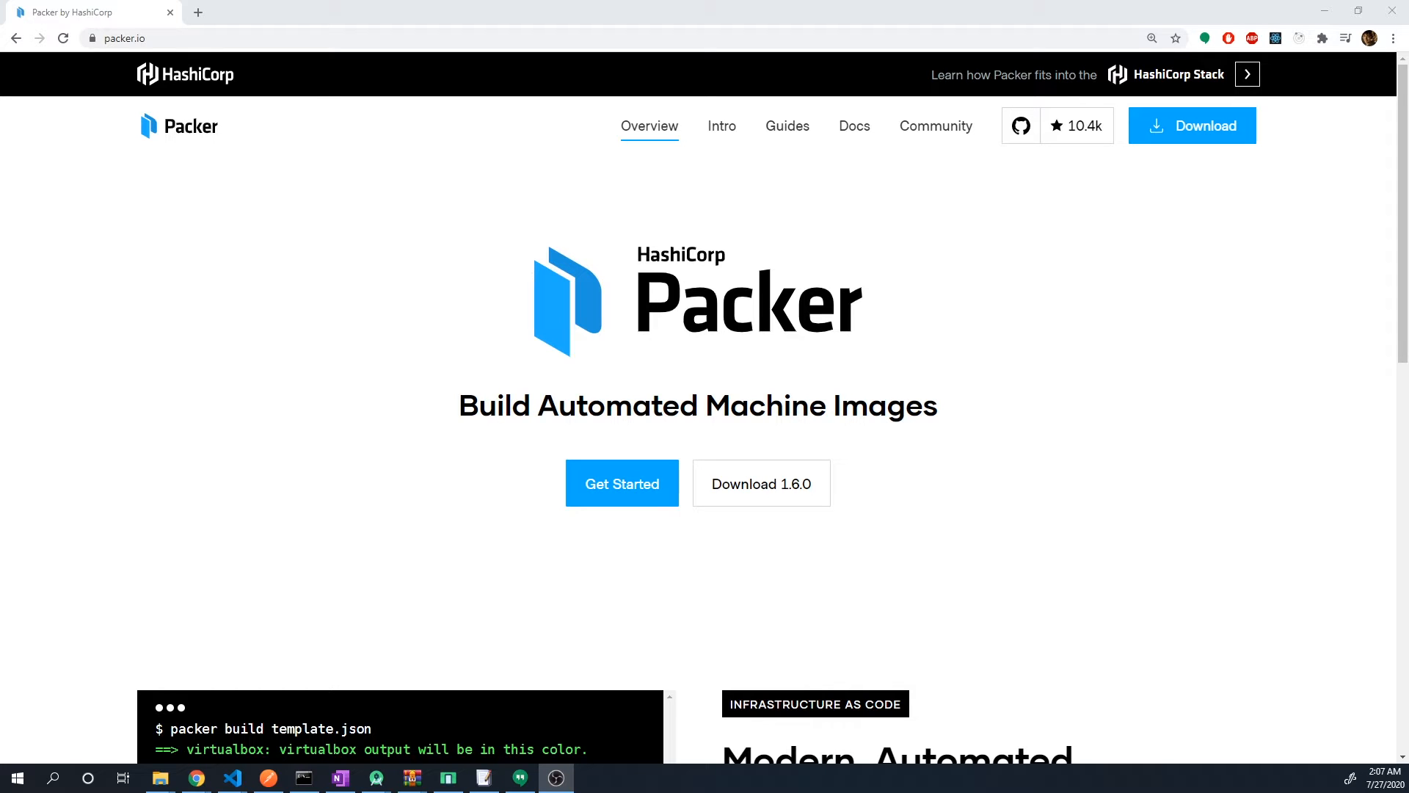
{"action": "left_click", "coordinate": [1147, 655]}
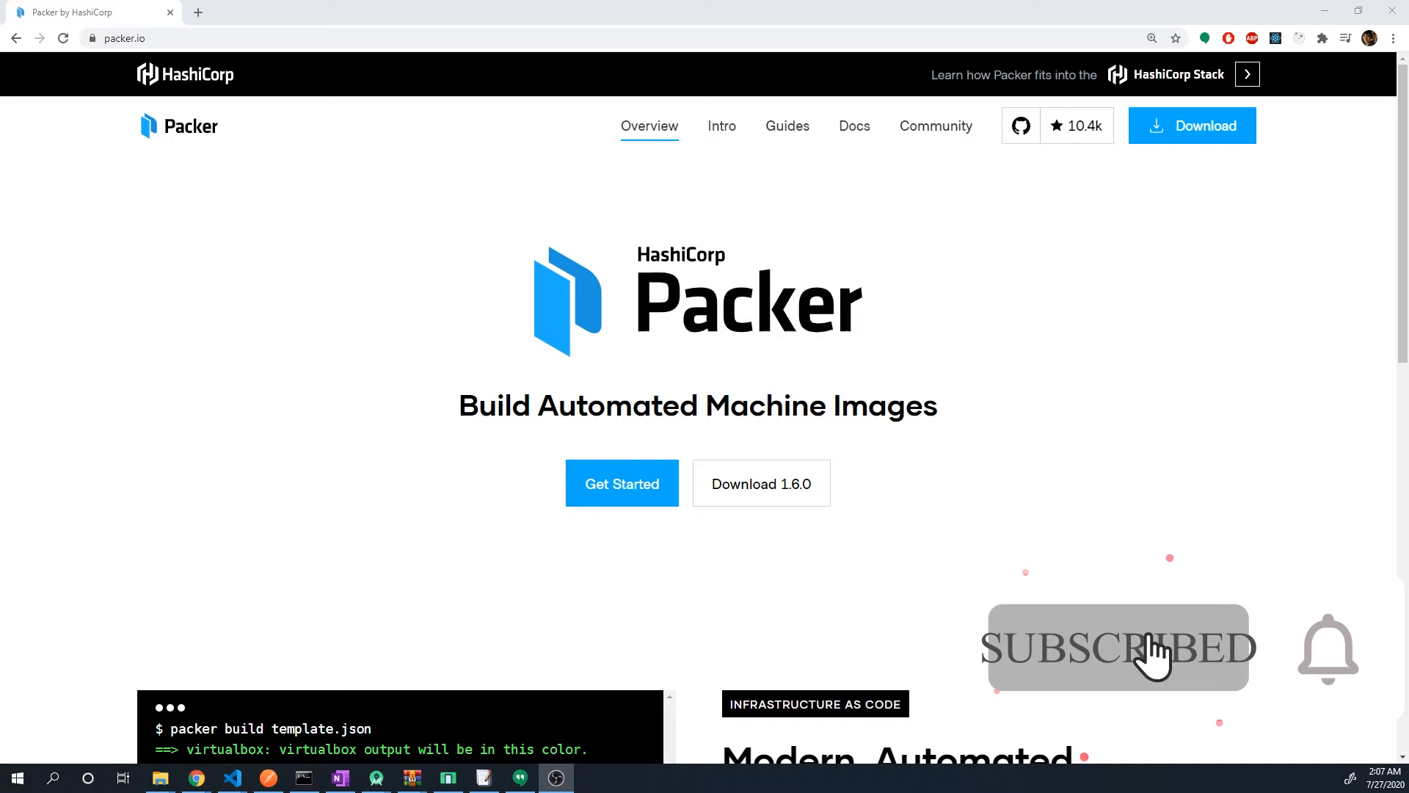